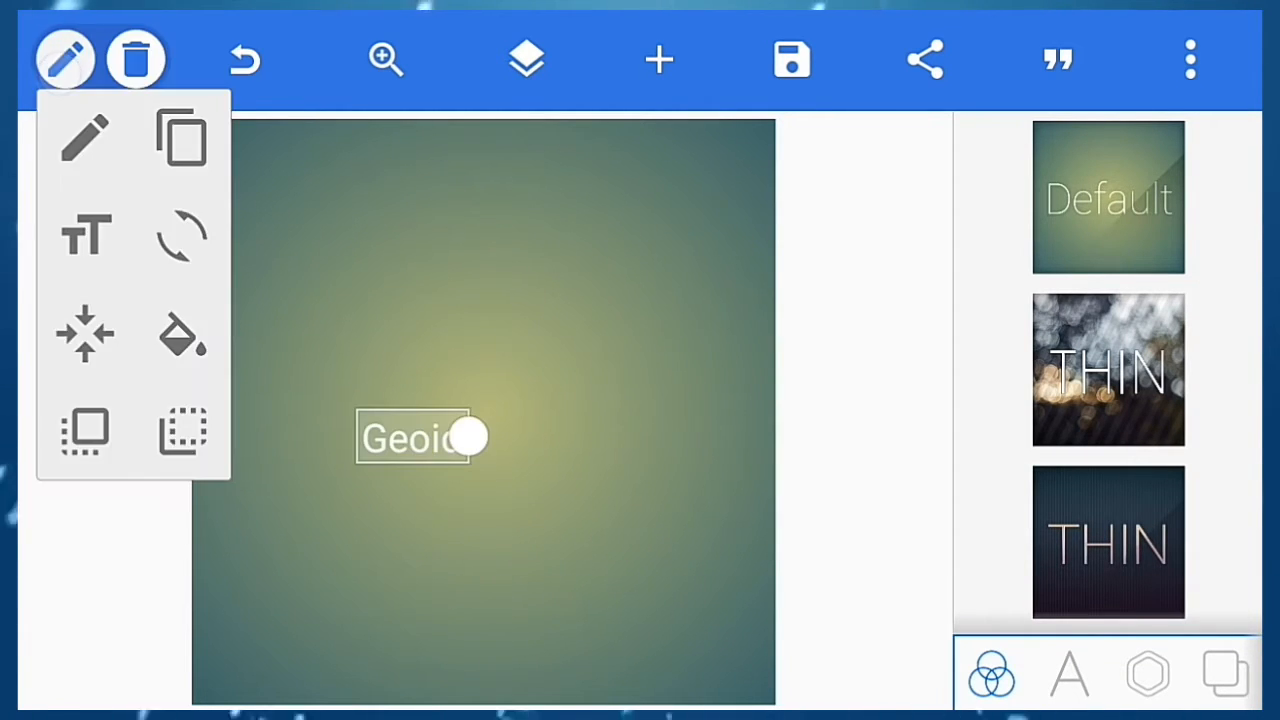
Select the Geoid text object on the green gradient canvas for editing
click(64, 58)
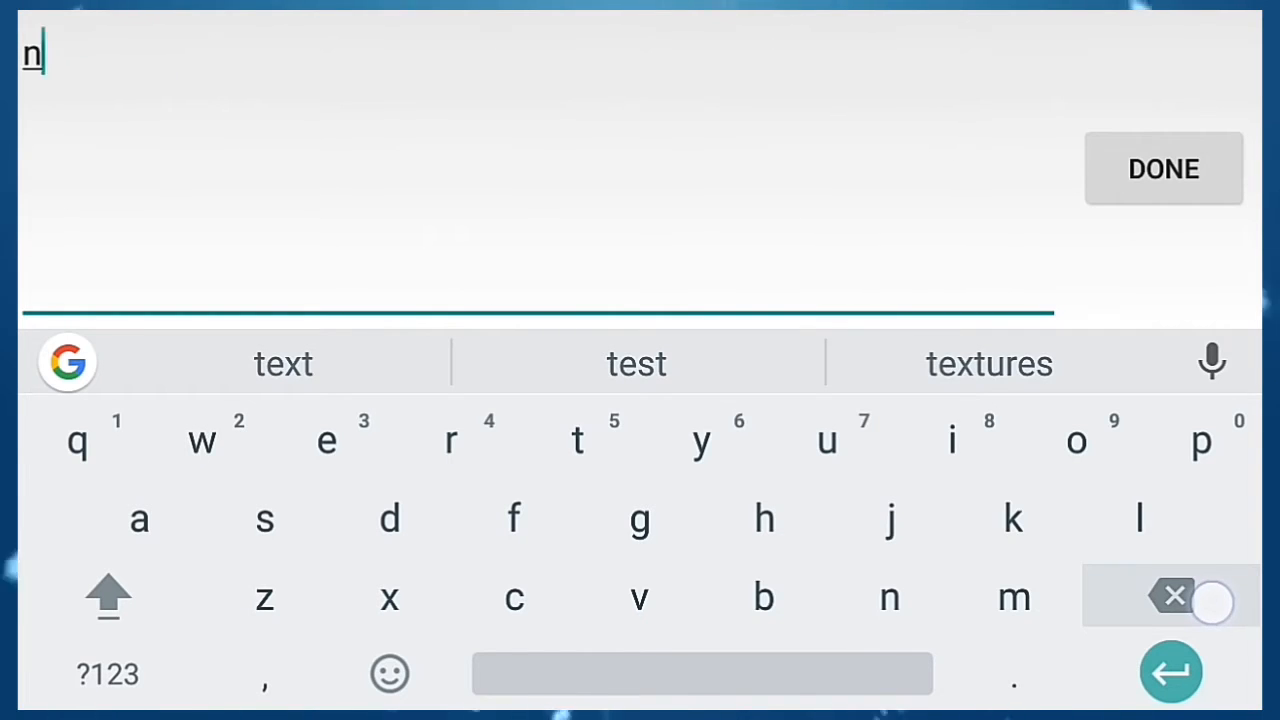
Rewrite the text object to read 'Geoid.' and confirm with DONE
click(1170, 596)
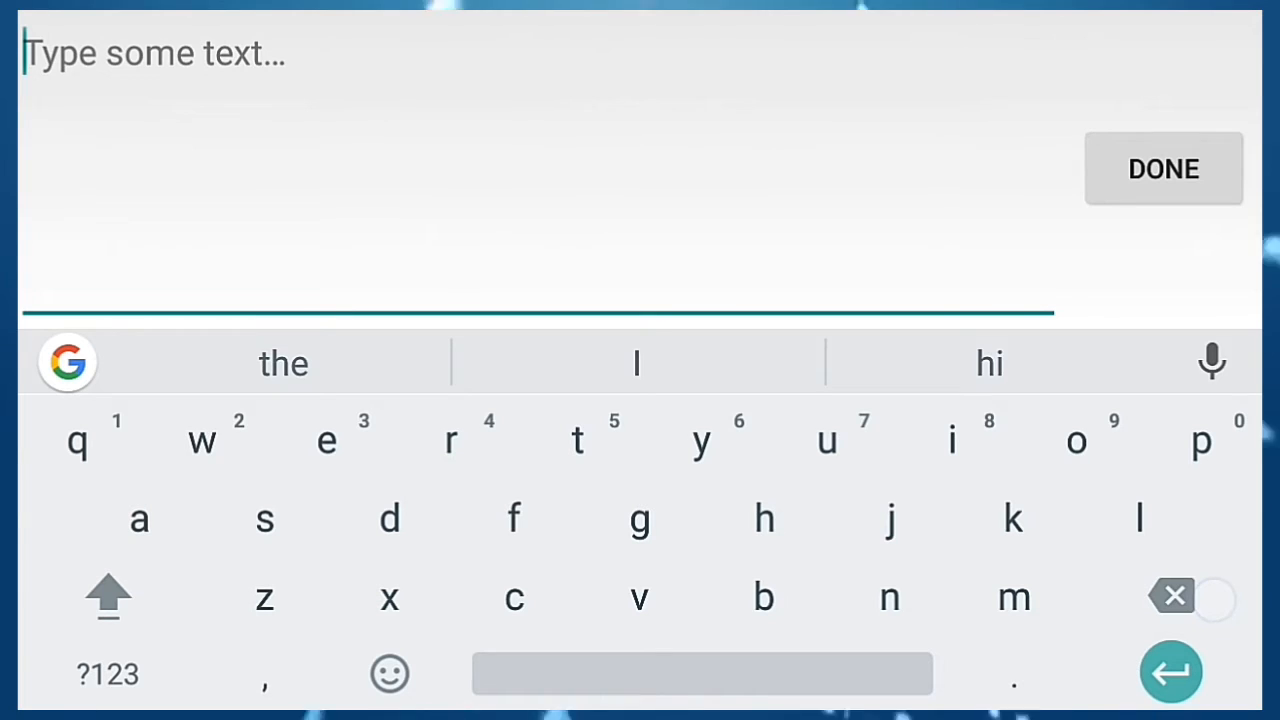
click(1164, 168)
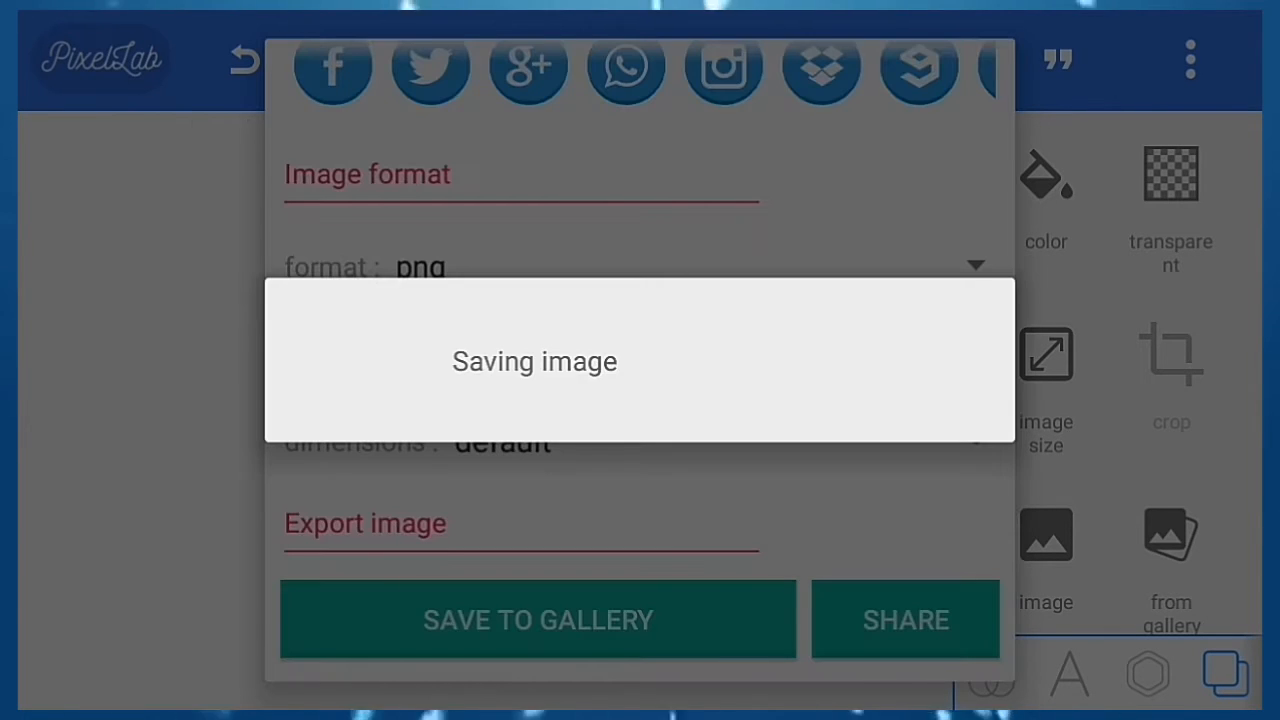
Save the Geoid text design to the gallery as a PNG image
click(538, 620)
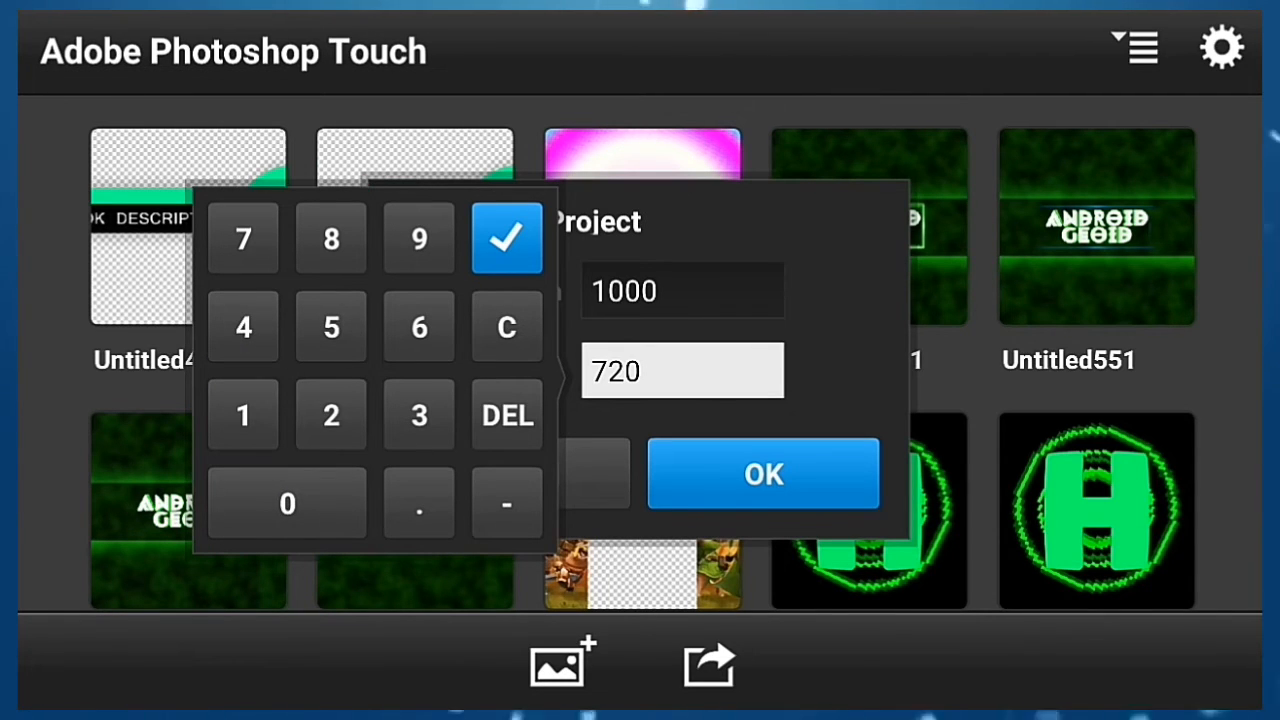
Create the 1000 by 720 project and fill its square with the radial red-yellow gradient
click(764, 472)
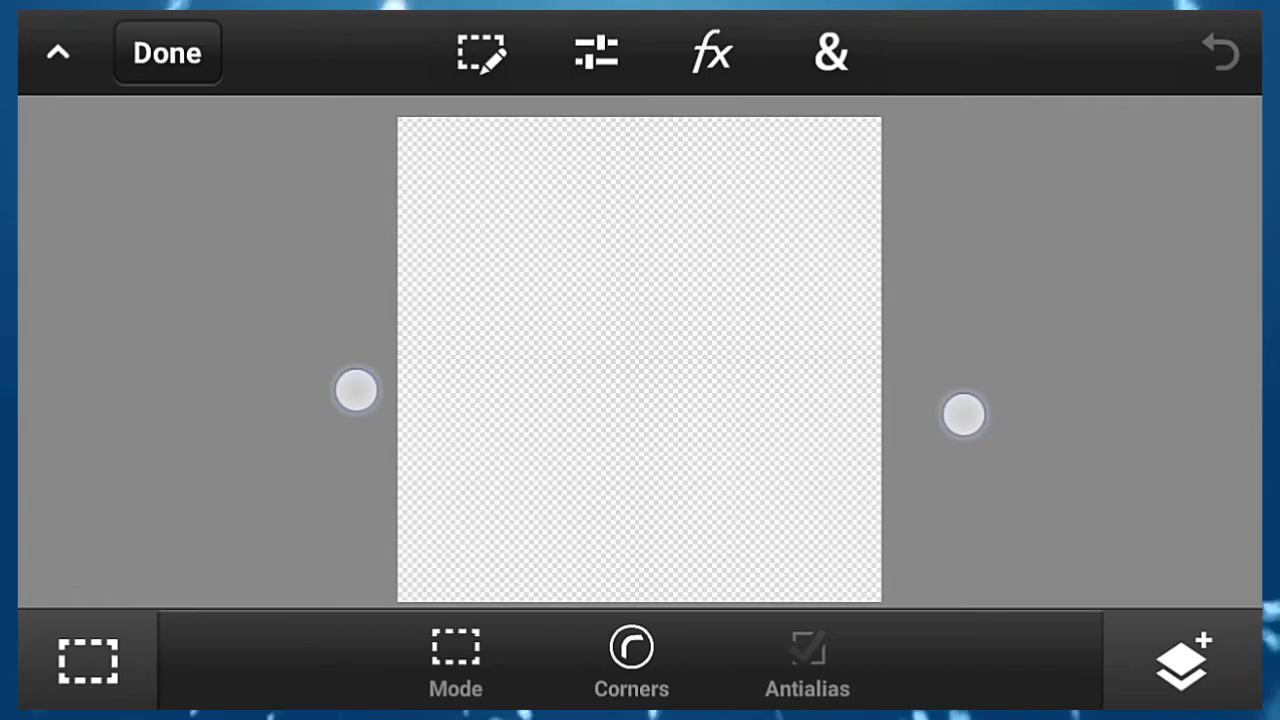
click(830, 52)
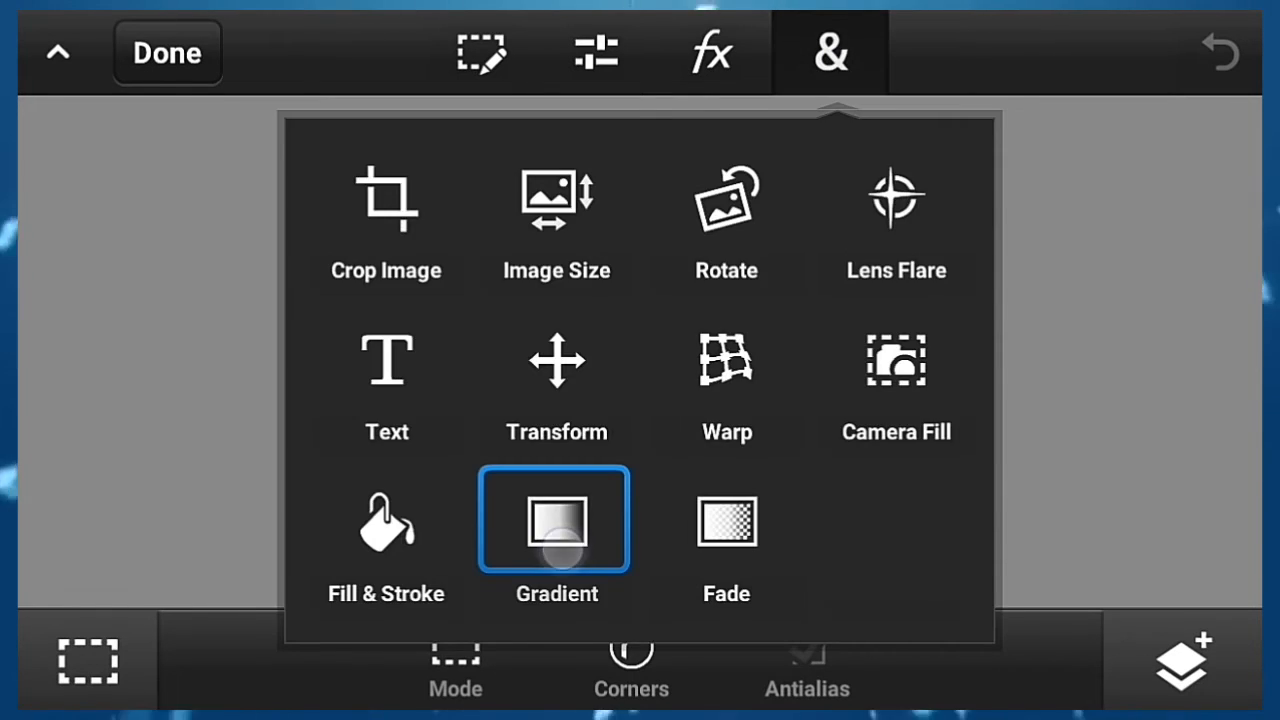
click(556, 518)
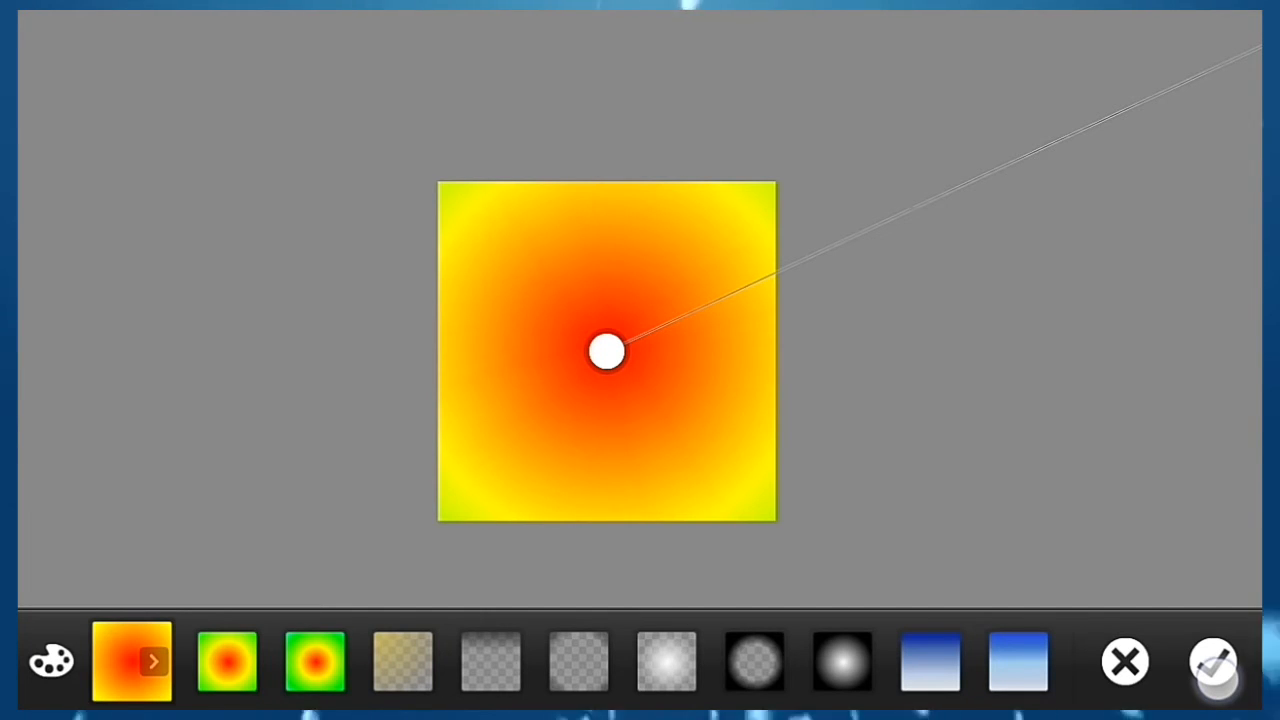
click(1212, 660)
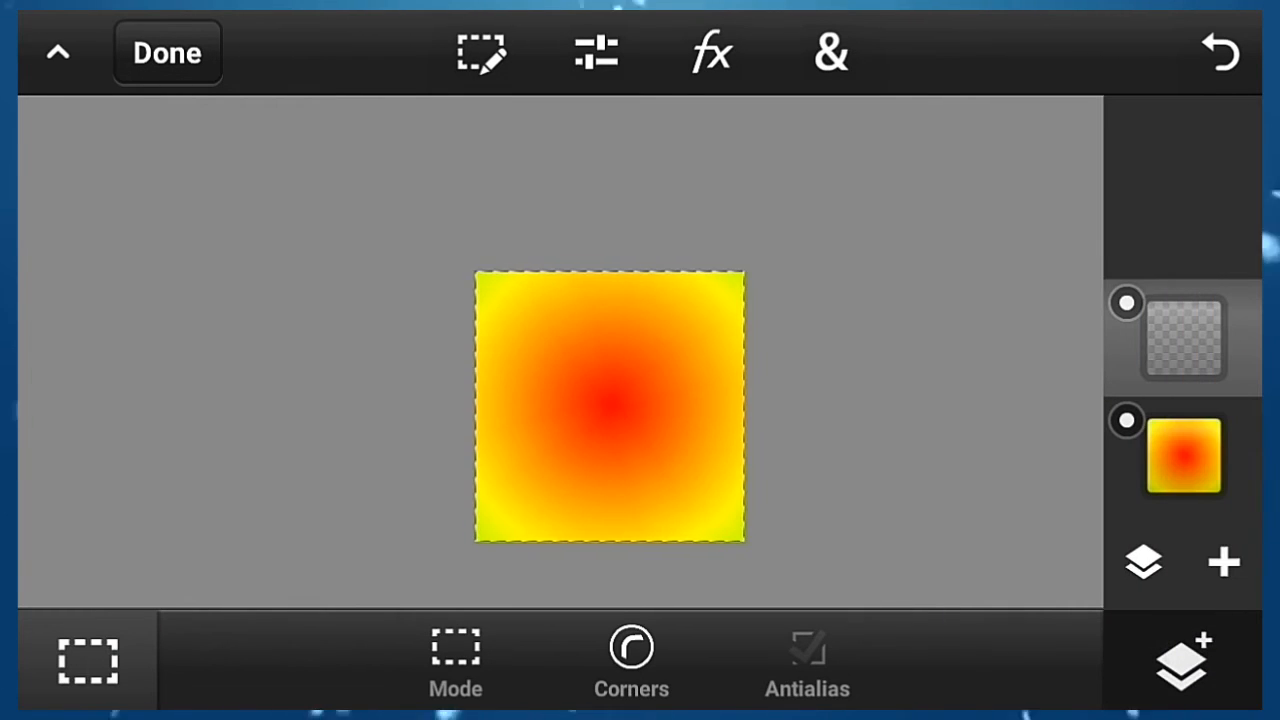
Add a 4px stroke border around the gradient square via Fill & Stroke
click(828, 52)
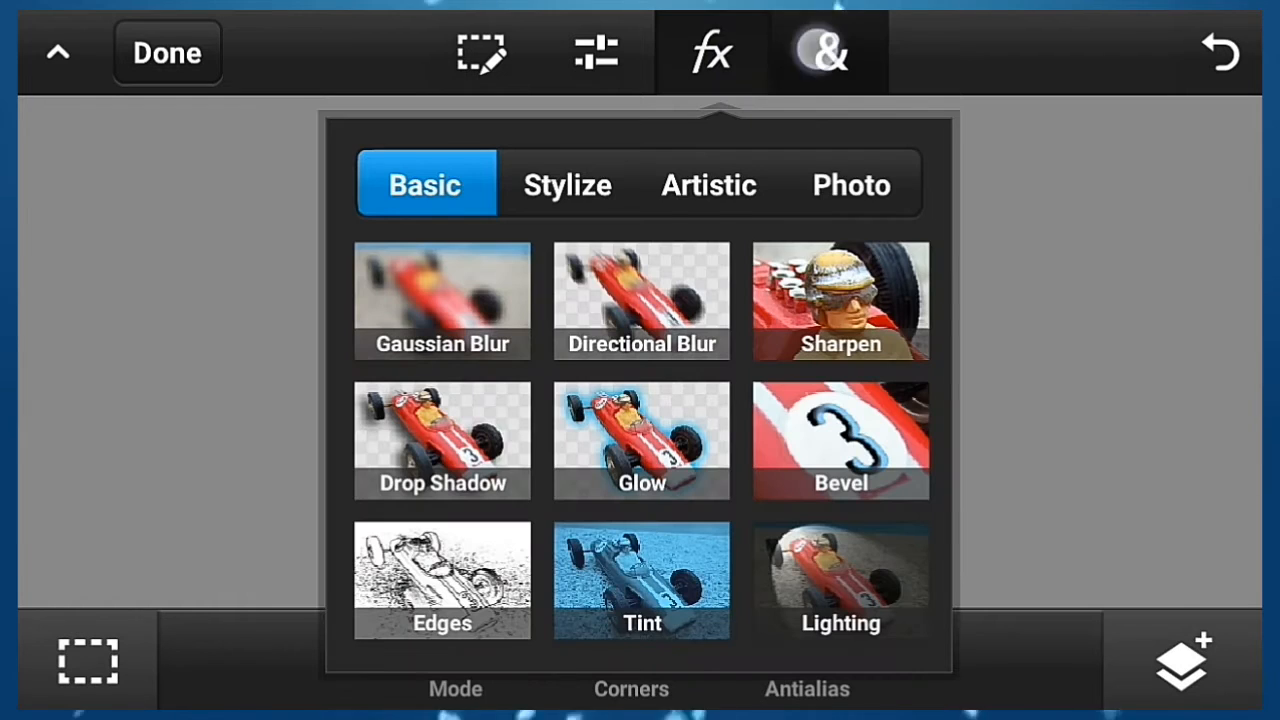
click(828, 52)
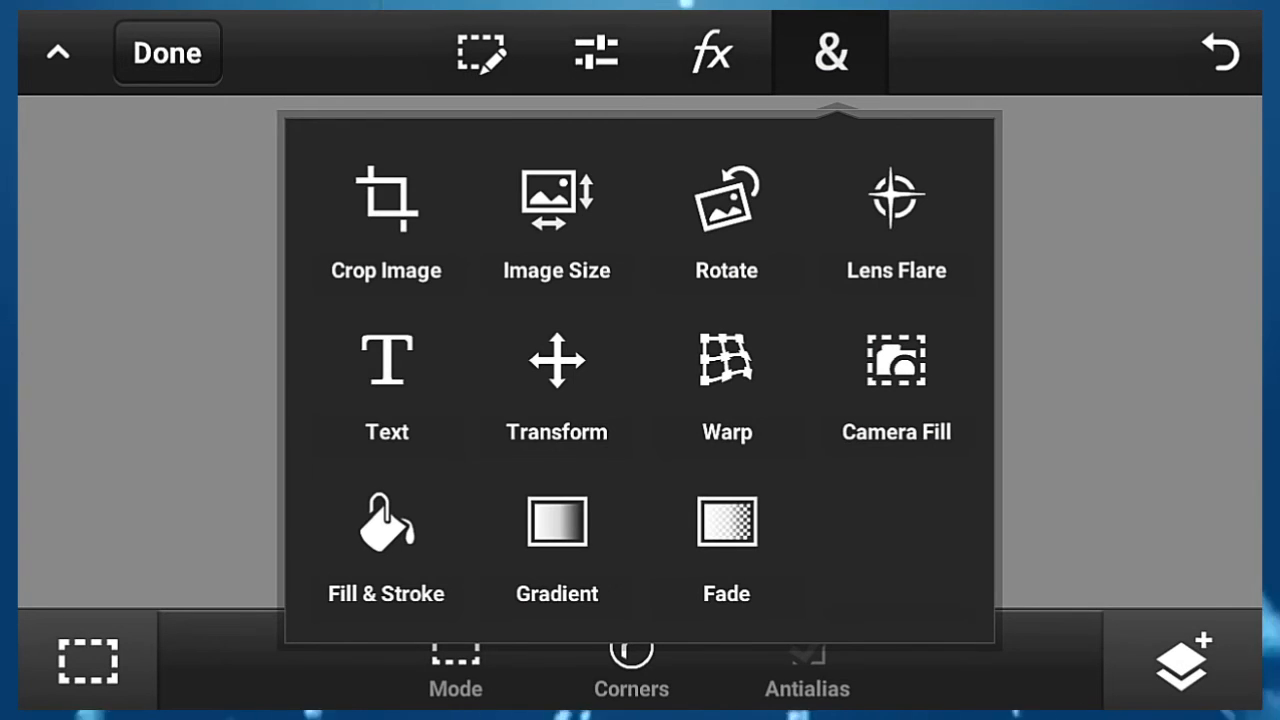
click(386, 524)
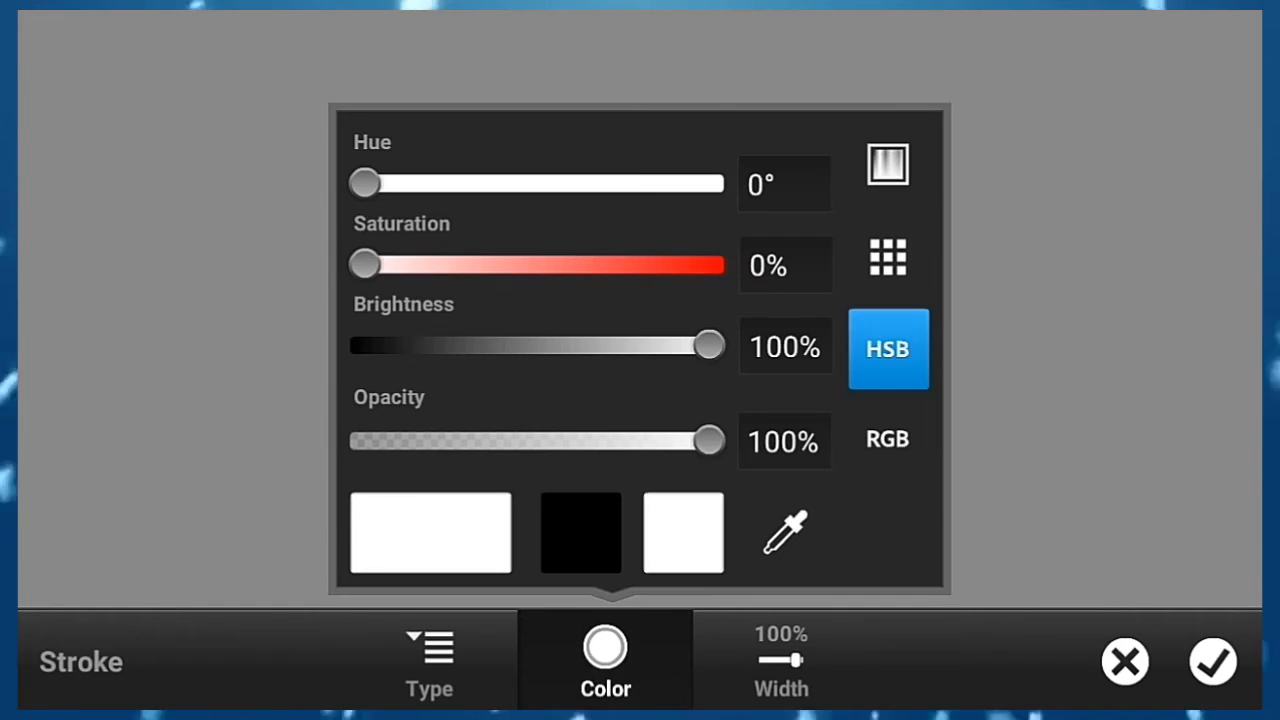
click(780, 660)
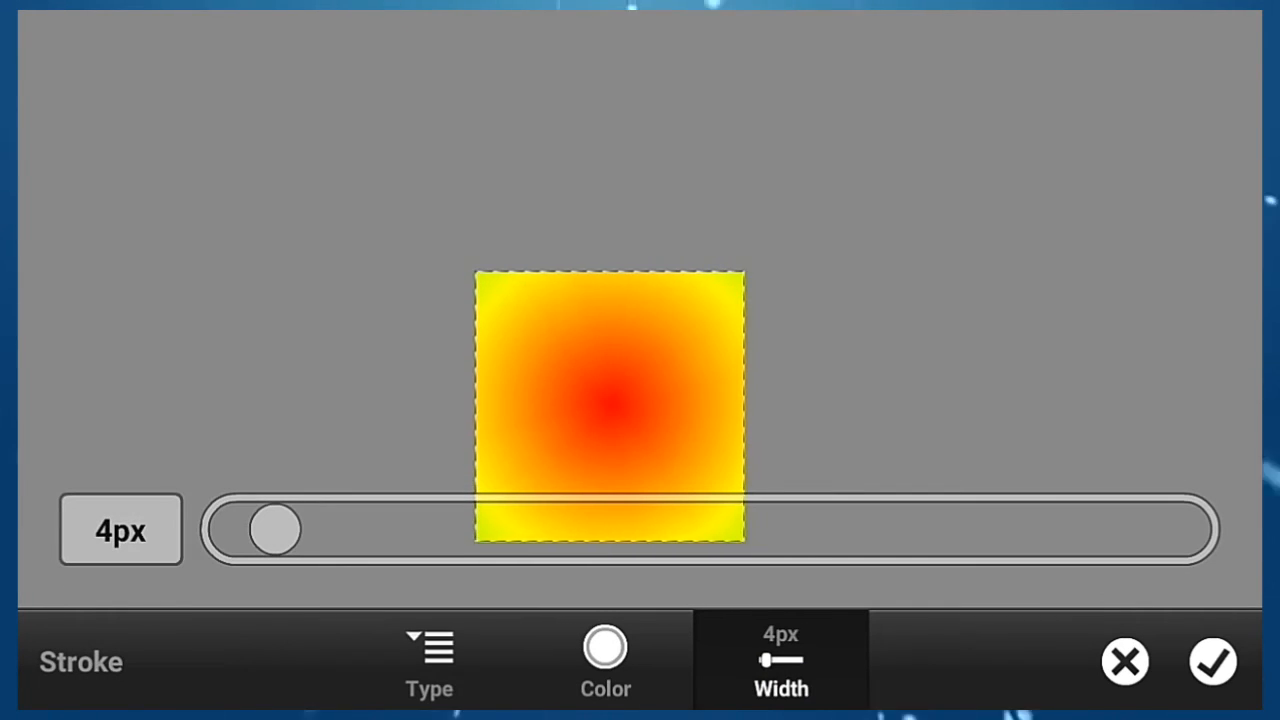
drag(276, 528, 912, 528)
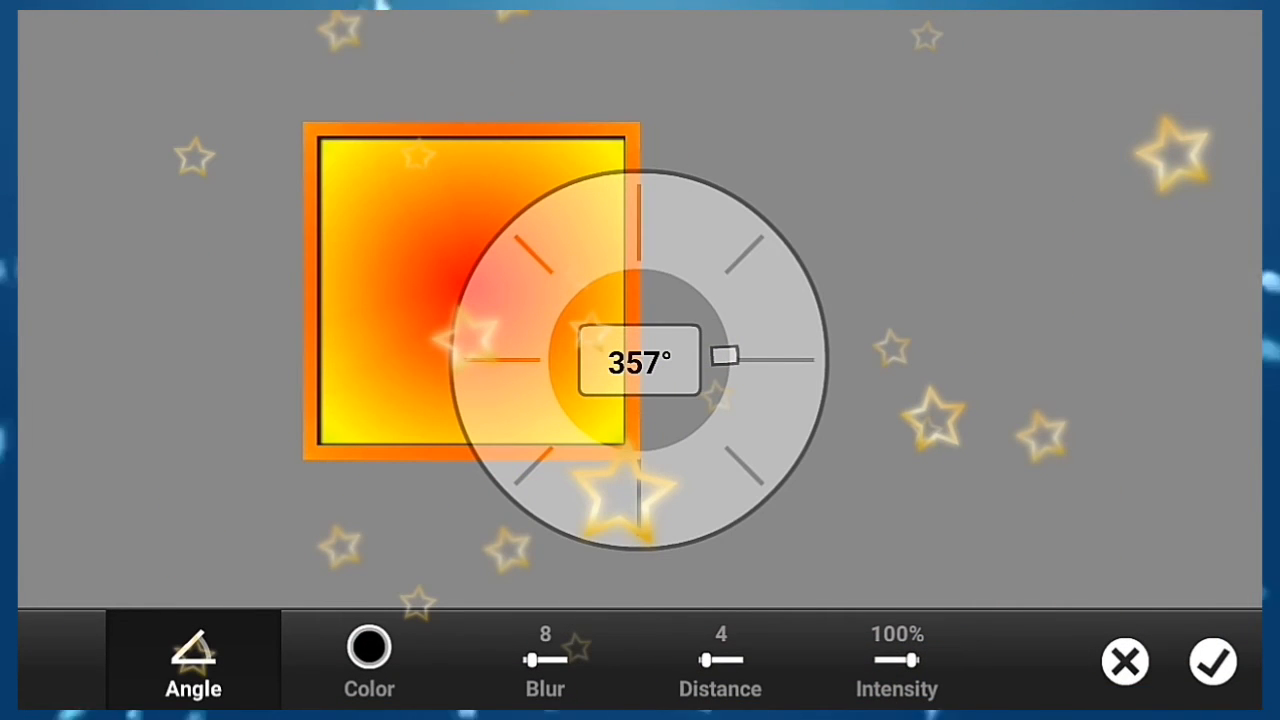
Apply a drop shadow at 357° with blur 8 and distance 4 to the square
click(1212, 660)
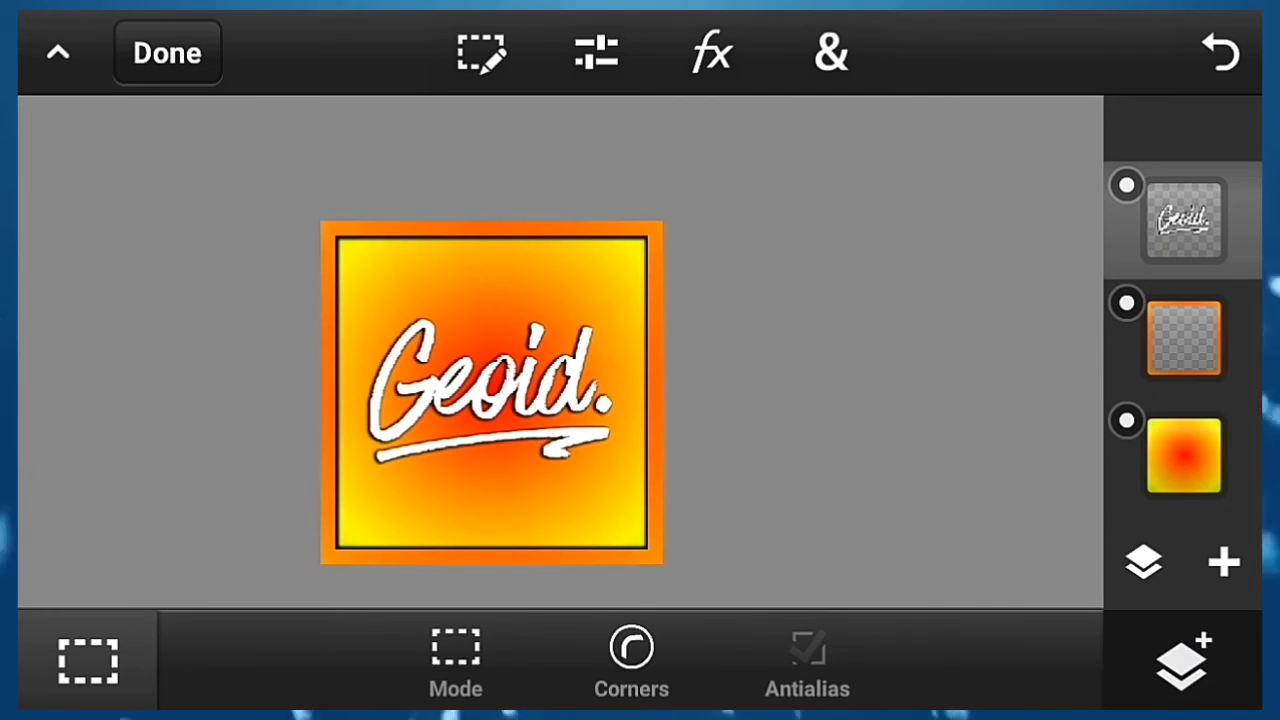
Add the exported Geoid. image as a new layer over the bordered square
click(596, 52)
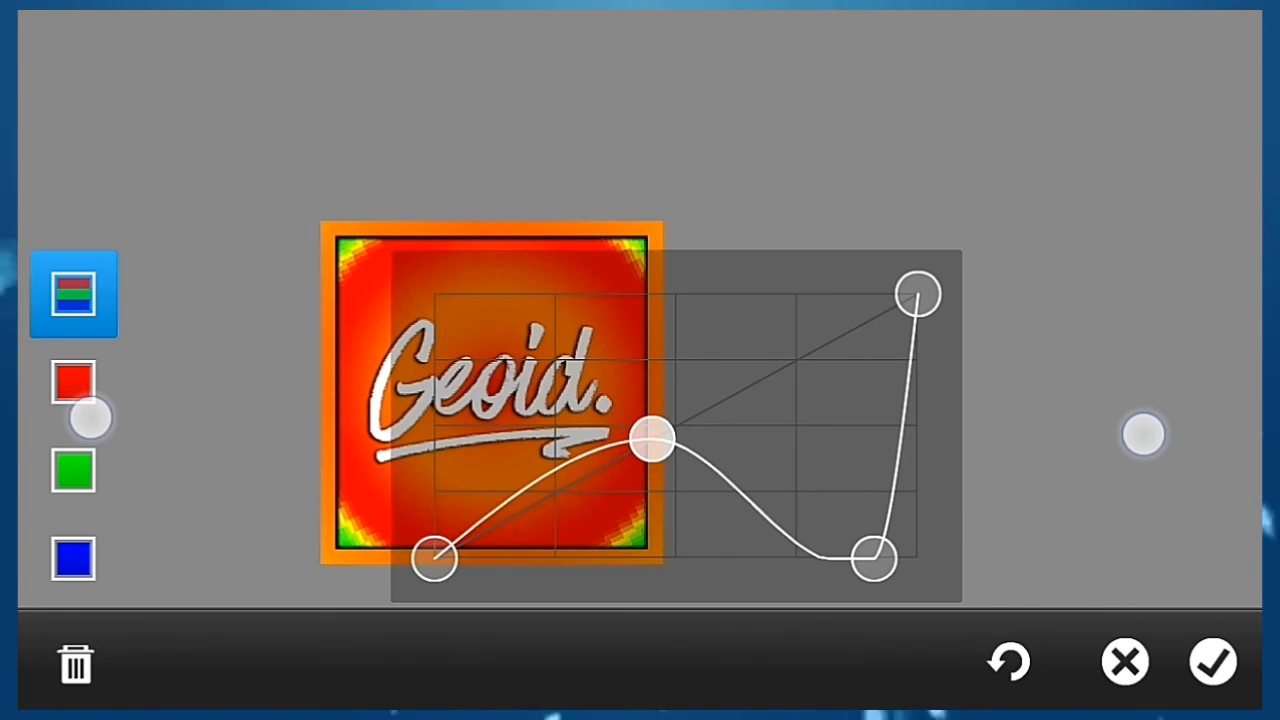
Apply a Curves adjustment shifting the square's gradient to deep orange-red
click(1212, 662)
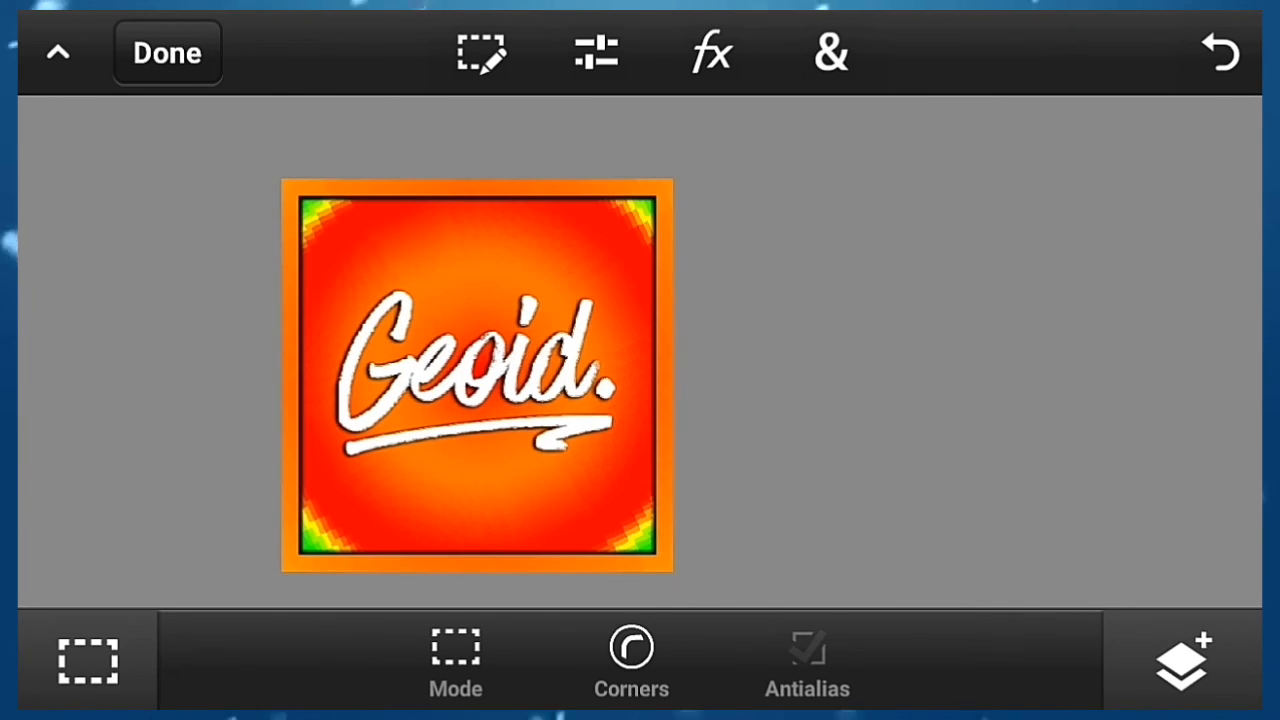